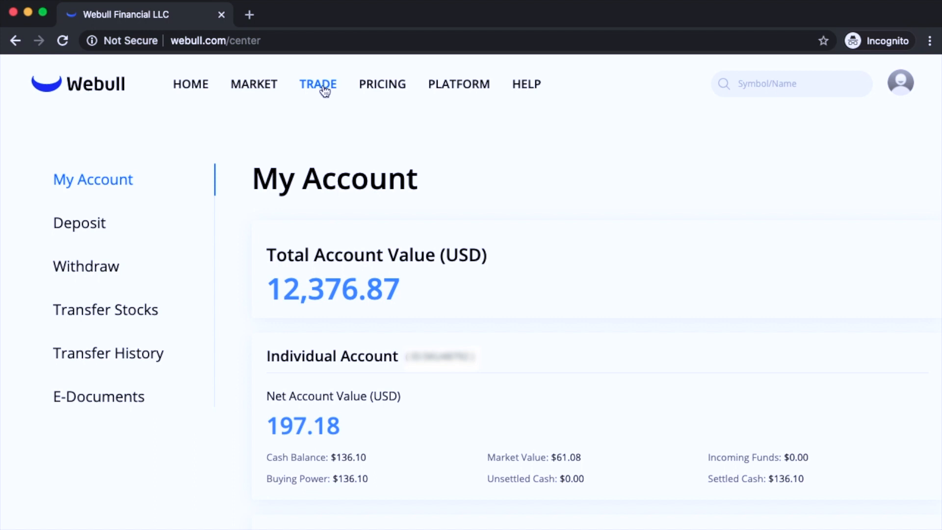
- Load GRPN into the trade ticket in place of AAPL from the Trade page
click(317, 84)
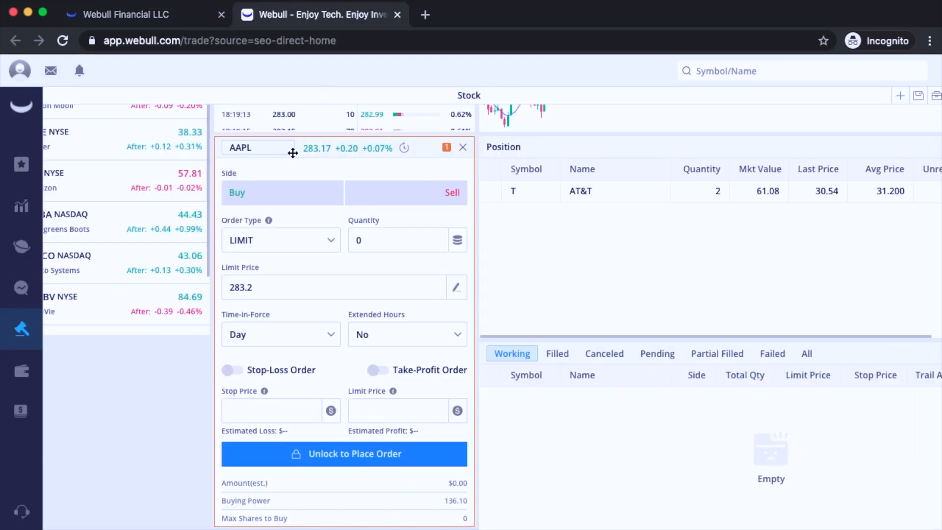
click(258, 148)
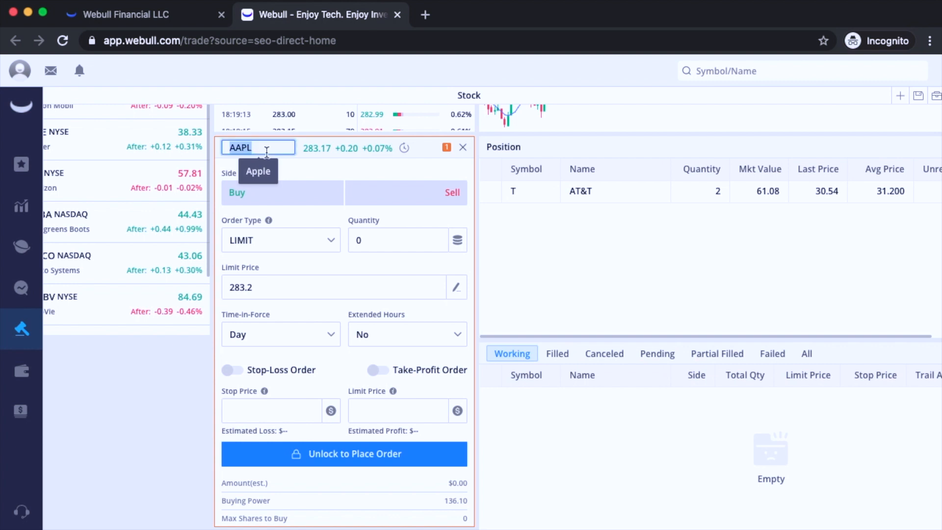
text(GRPN)
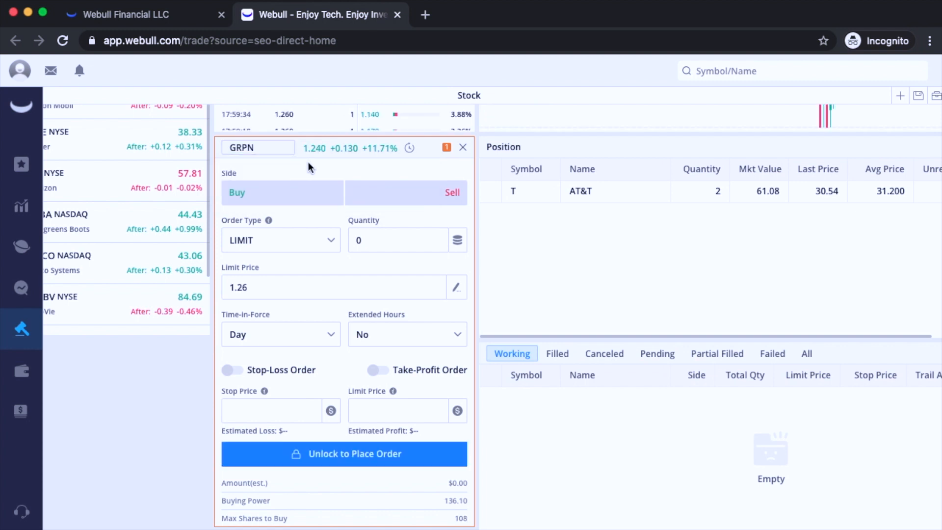
mouse_move(315, 167)
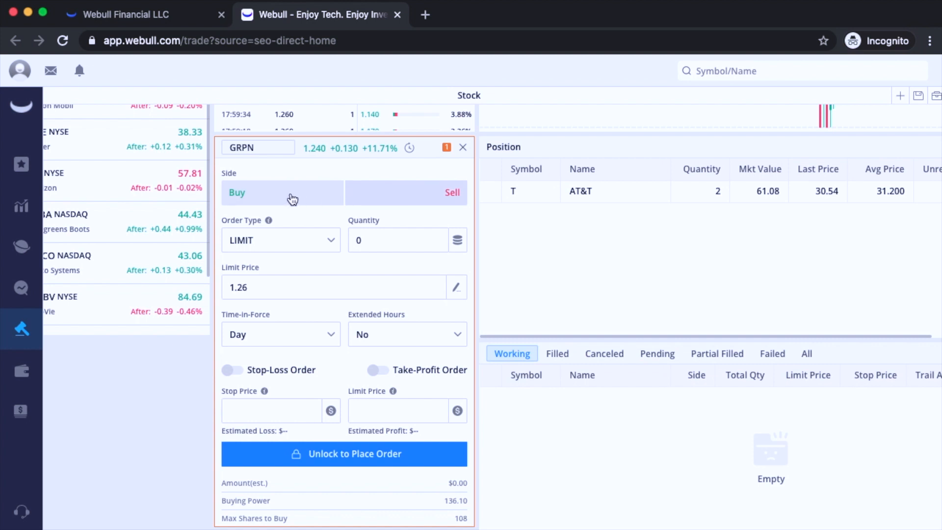
- Set the GRPN order side to Buy and list the order-type choices
click(282, 193)
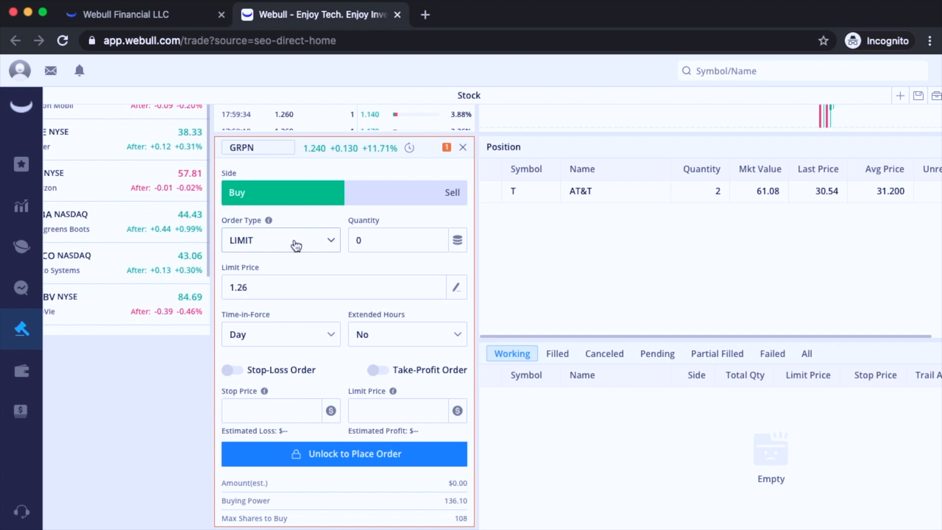
click(281, 239)
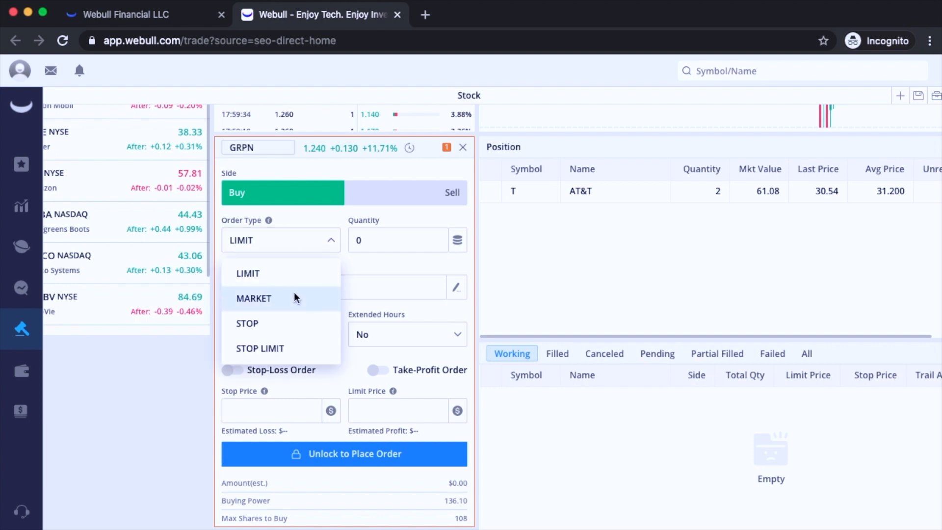
mouse_move(299, 351)
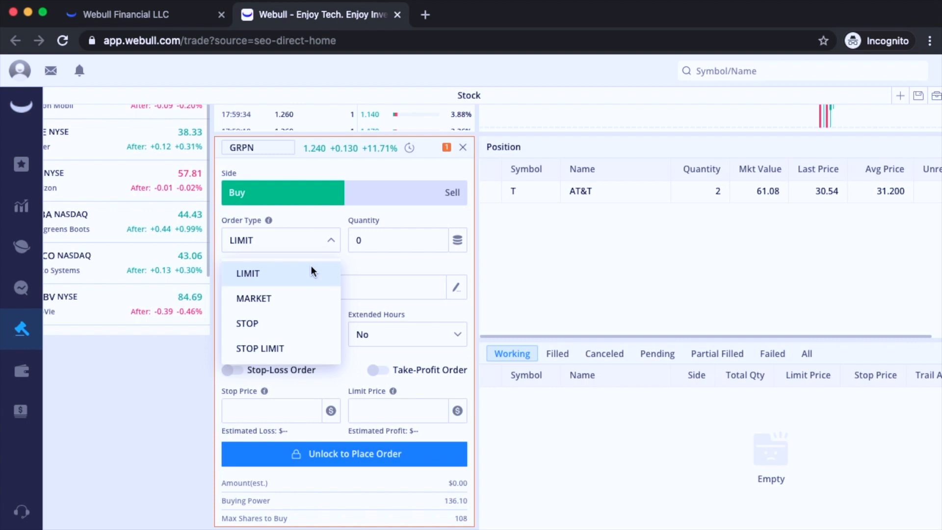
mouse_move(325, 167)
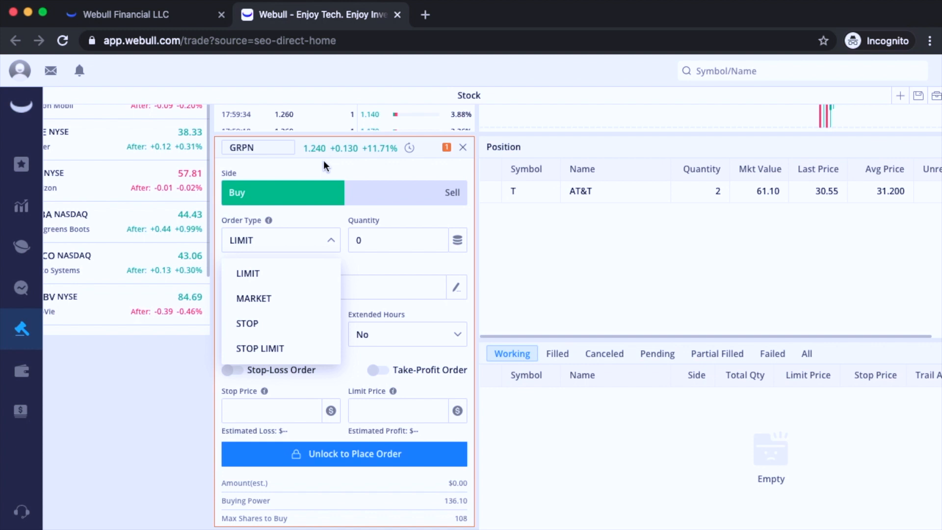
- Set limit price 1 and time-in-force GTC, then dismiss the trading password prompt
click(247, 273)
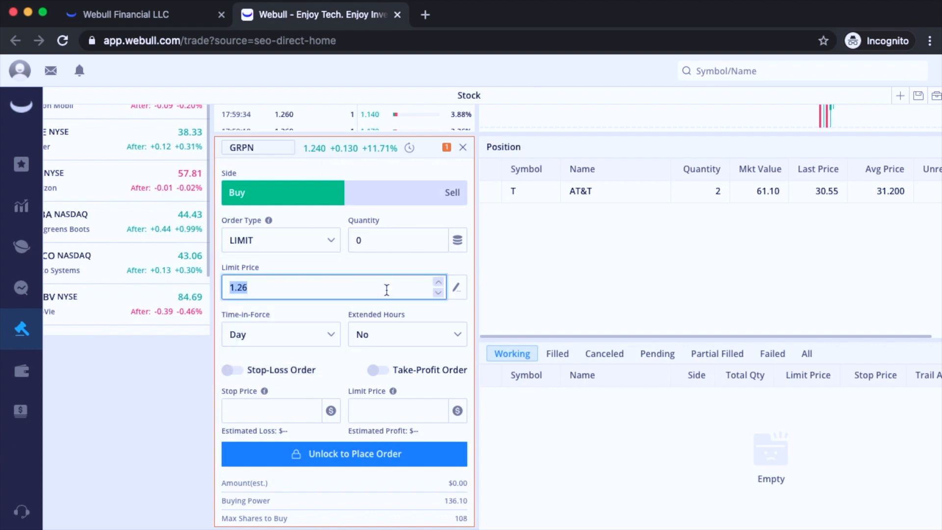
text(1)
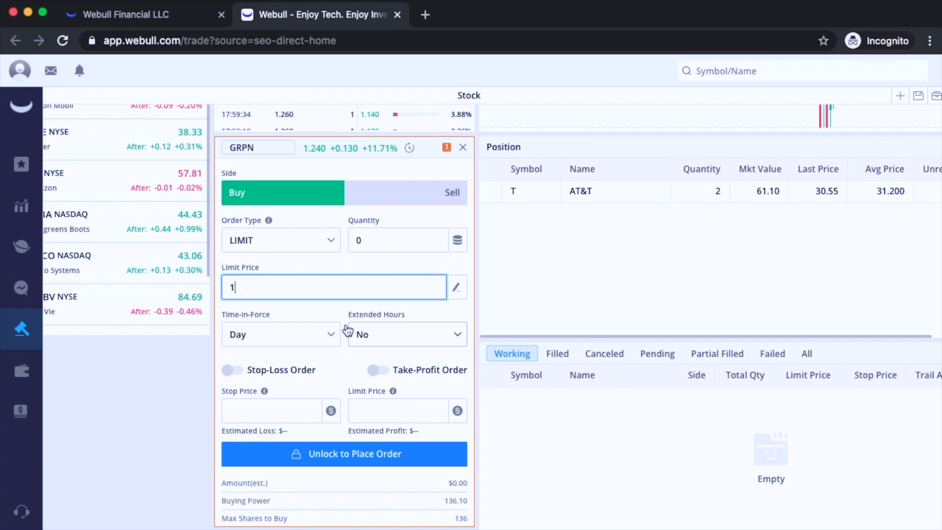
click(279, 333)
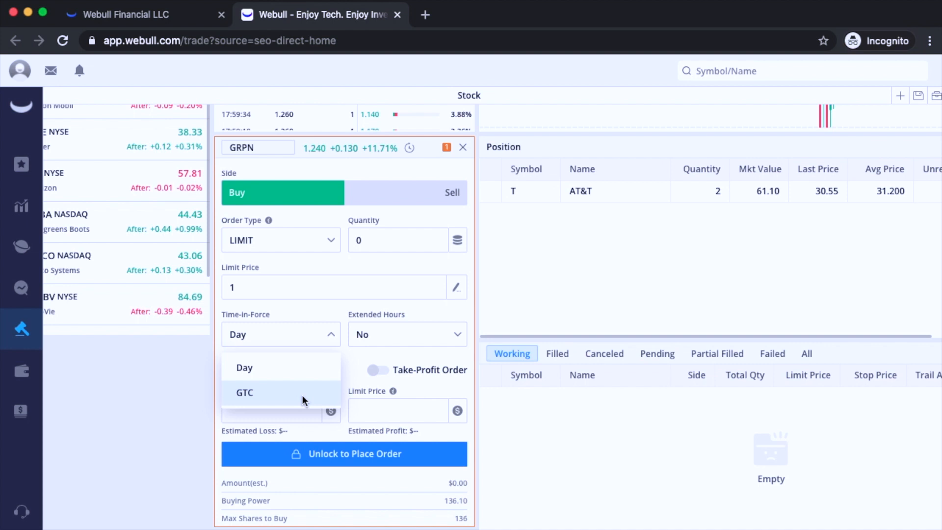
click(245, 393)
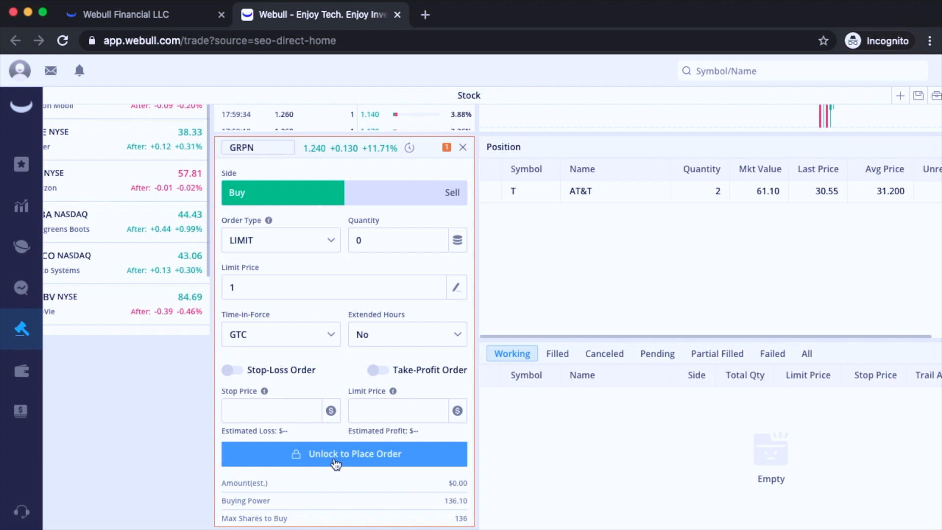
click(343, 453)
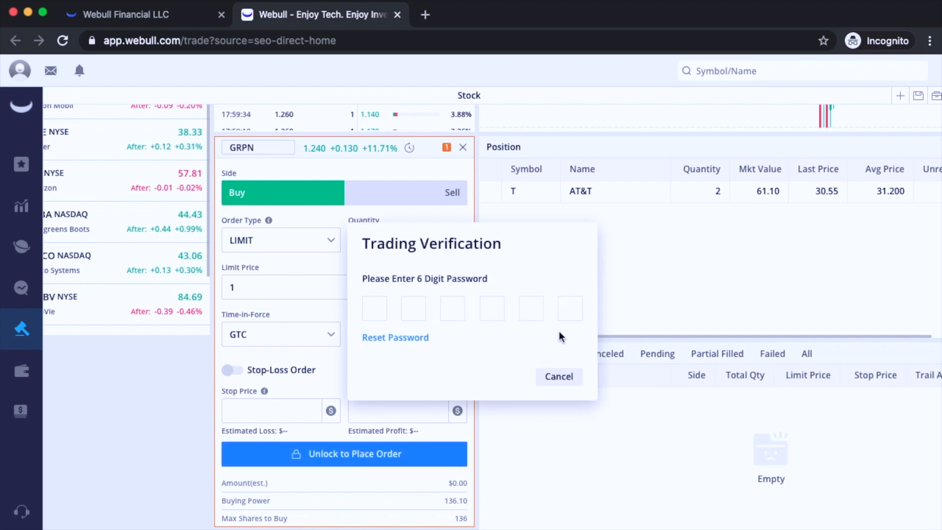
click(558, 375)
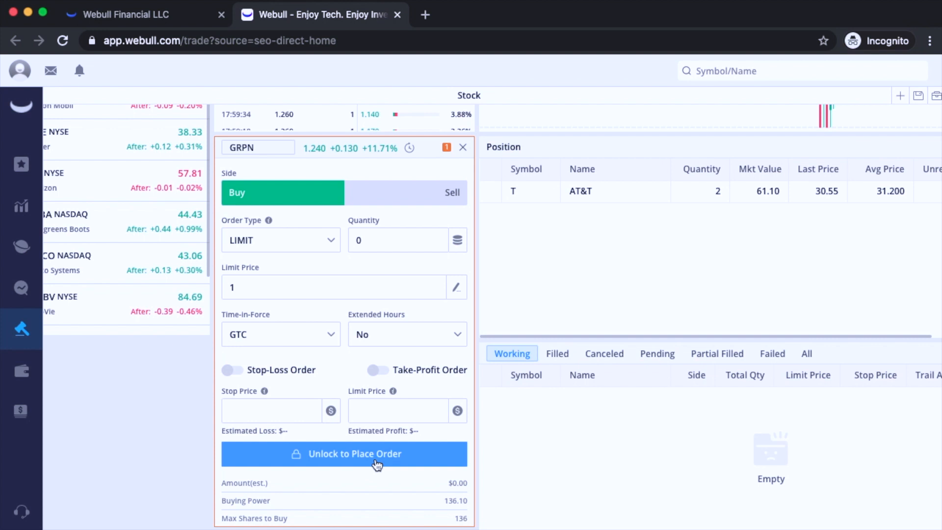
- List the order types (Limit, Market, Stop, Stop Limit) for the GRPN ticket
click(280, 239)
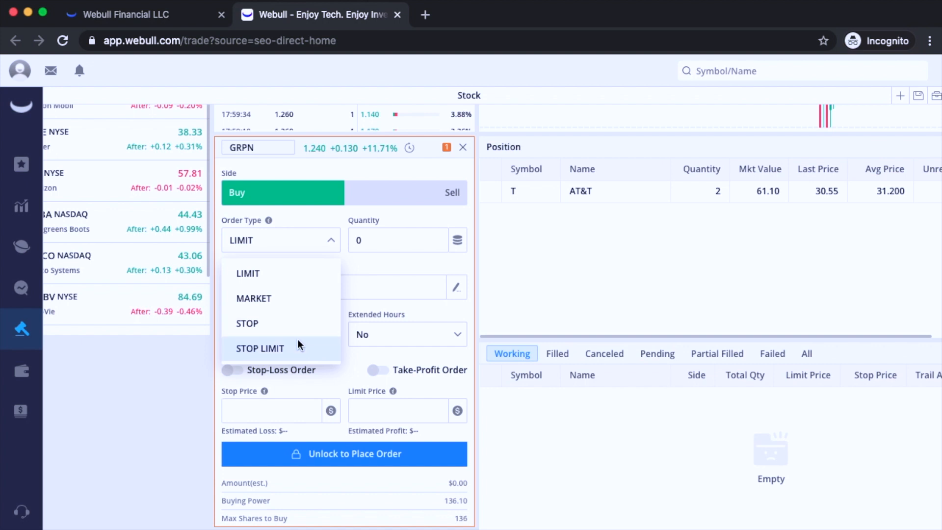
- Preview a stop-limit GRPN order, then return to a day limit order at 1.26
click(260, 348)
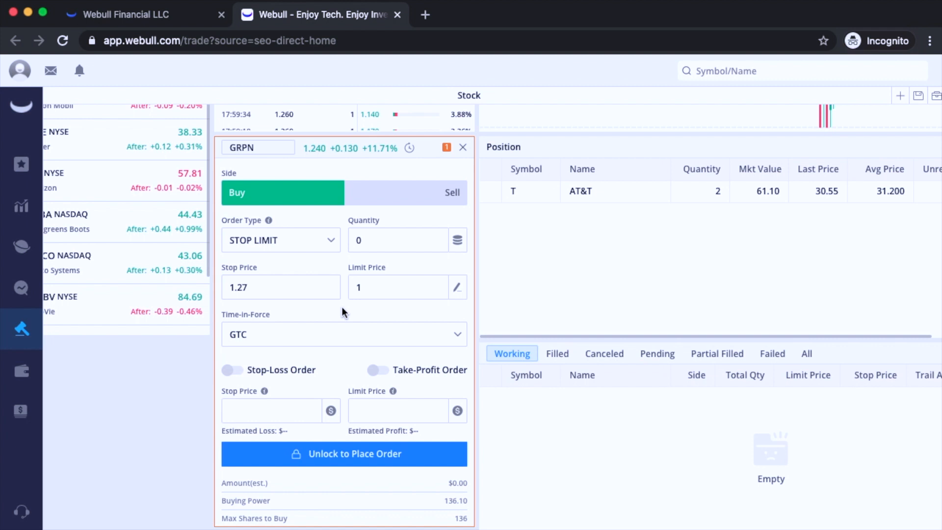
click(281, 239)
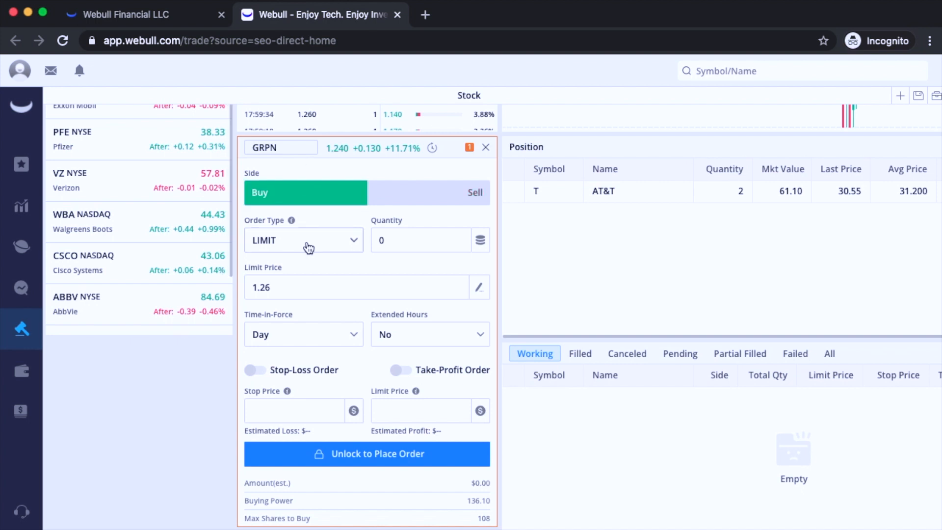
- Raise the limit price to 1.27, set GTC and allow extended-hours trading
click(420, 240)
text(1)
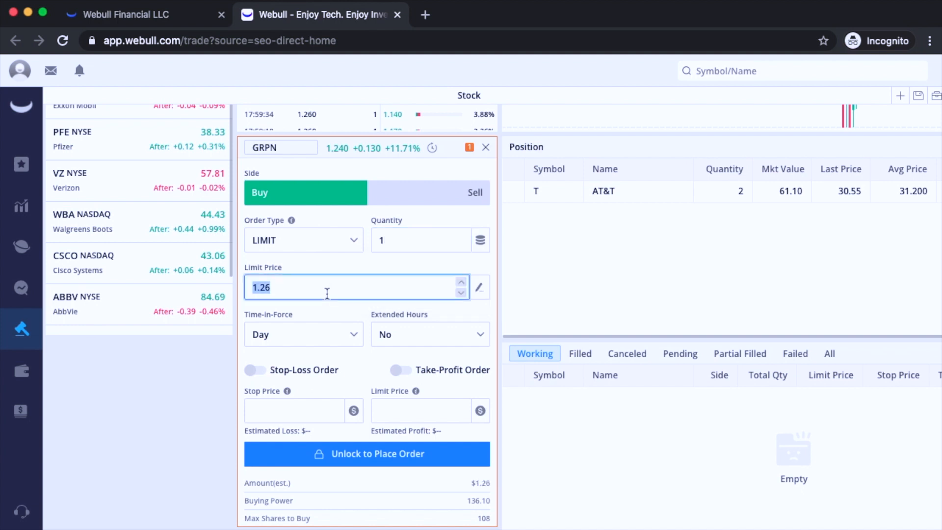
click(461, 283)
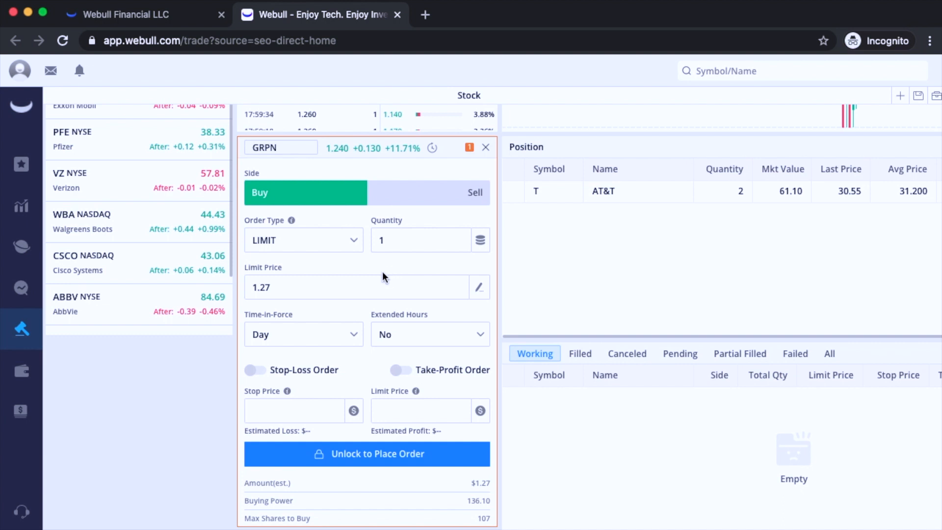
click(303, 334)
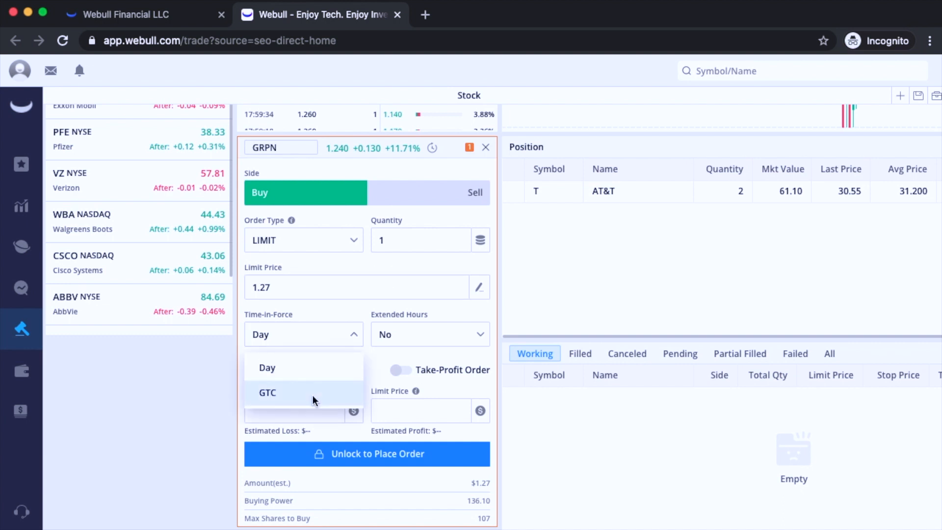
click(429, 334)
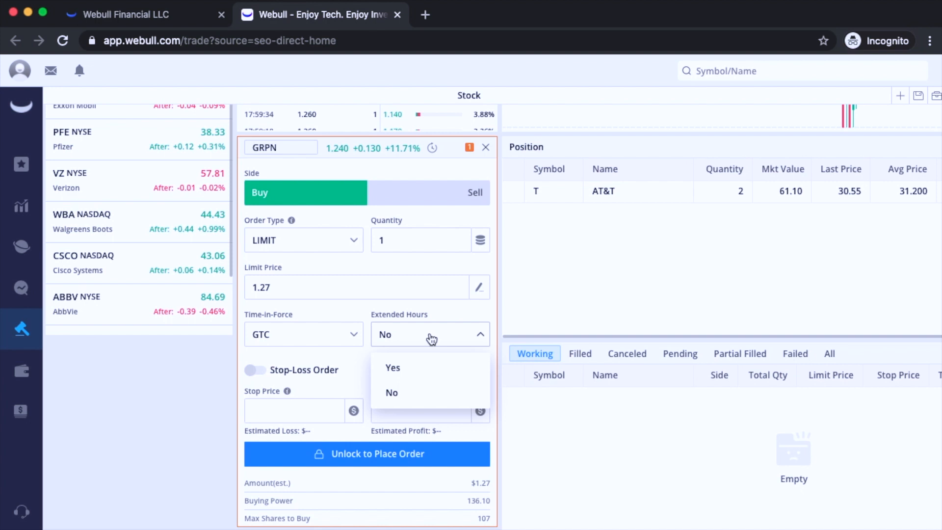
click(392, 367)
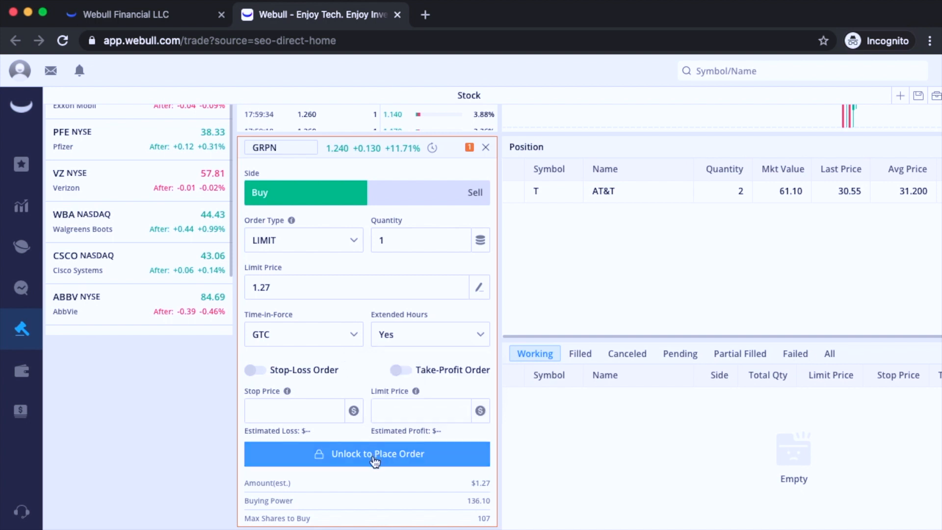
- Unlock trading by entering the six-digit trading password
click(366, 454)
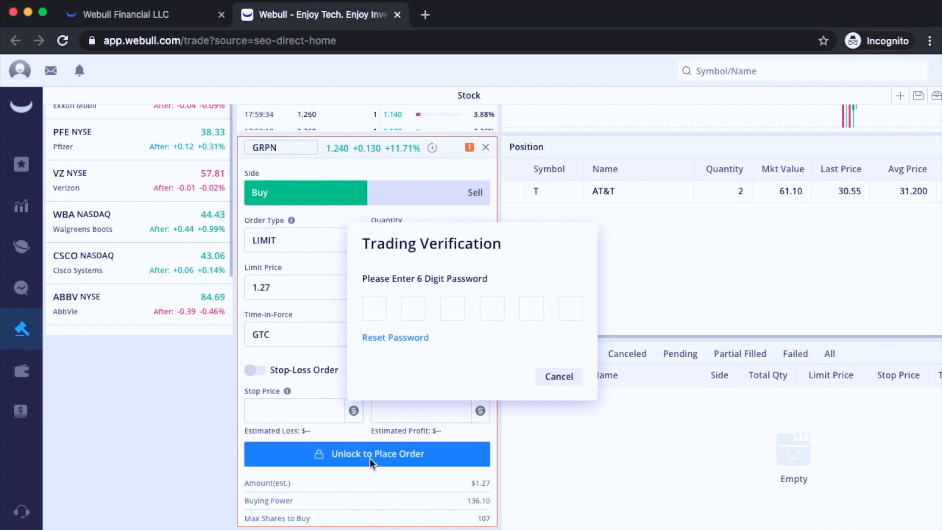
click(374, 307)
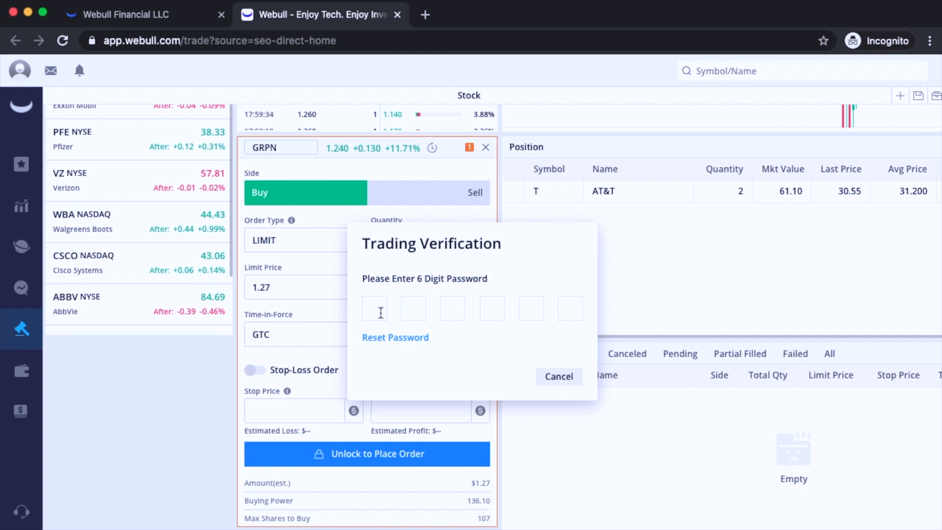
text(12345)
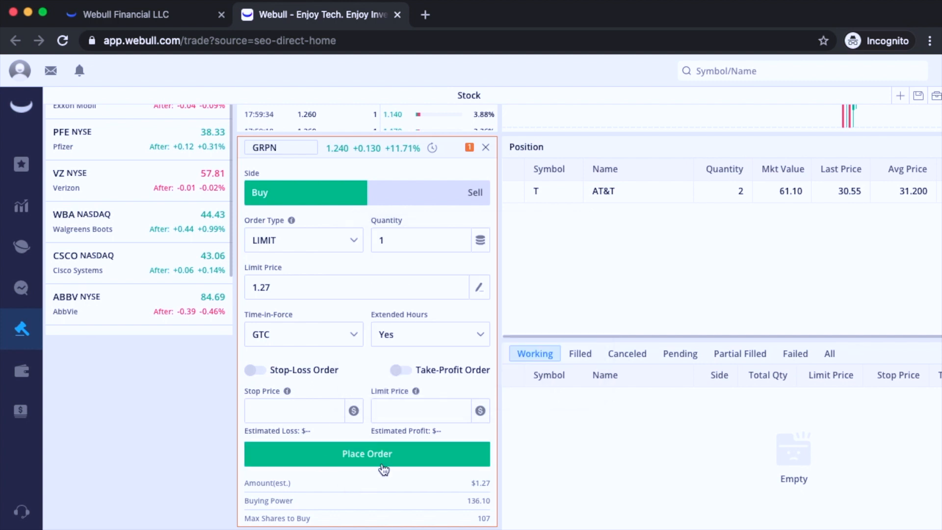
- Place and confirm the 1-share GRPN limit buy at 1.27, then view it under Filled
click(365, 453)
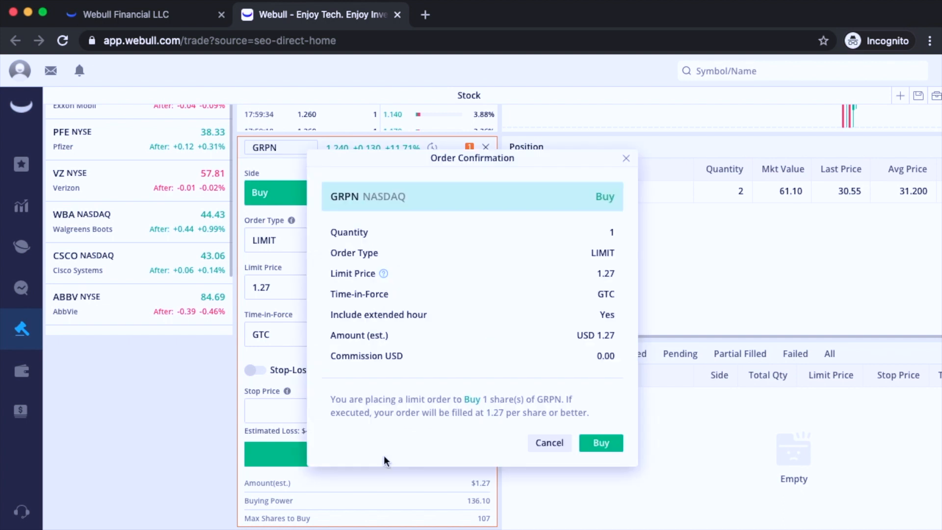
click(601, 442)
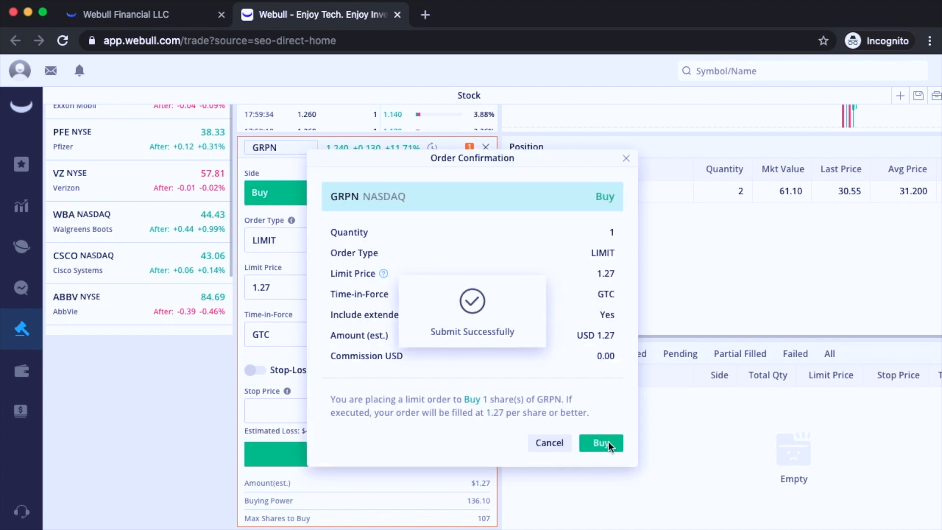
click(601, 442)
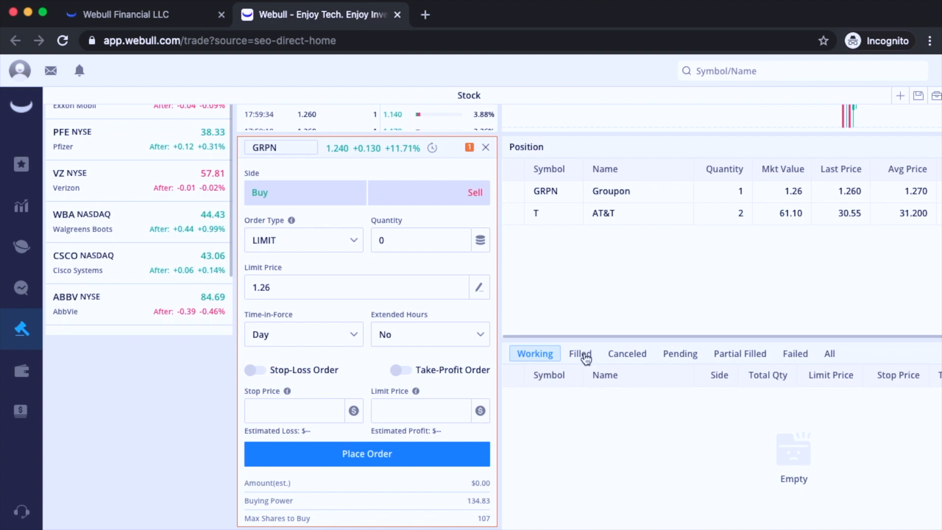
click(578, 354)
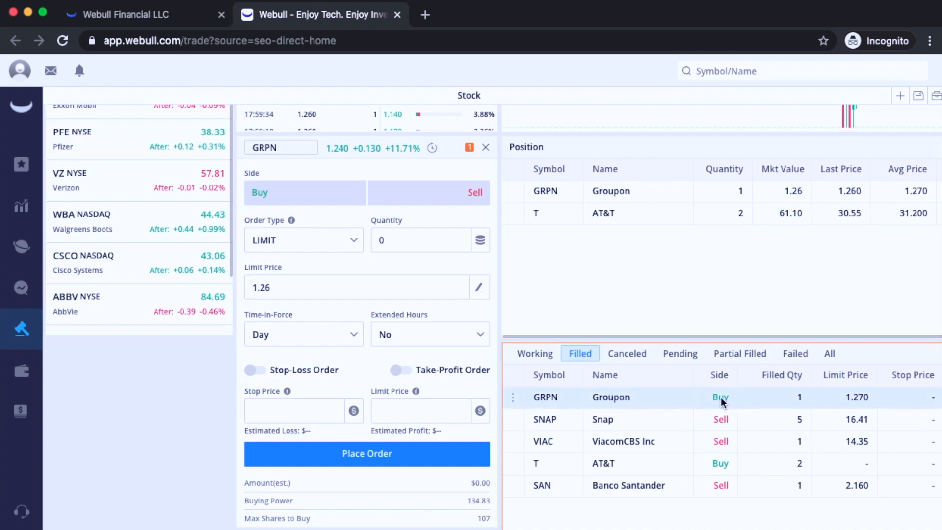
mouse_move(859, 410)
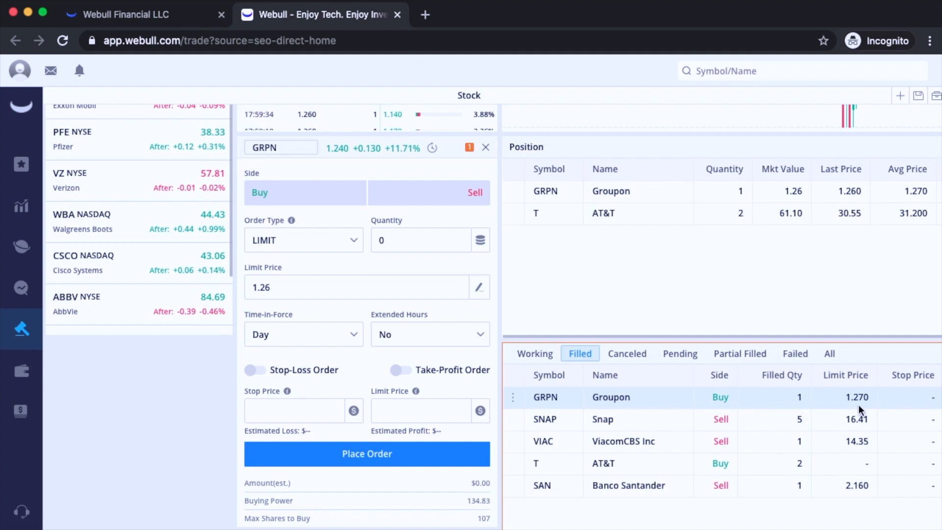
mouse_move(800, 410)
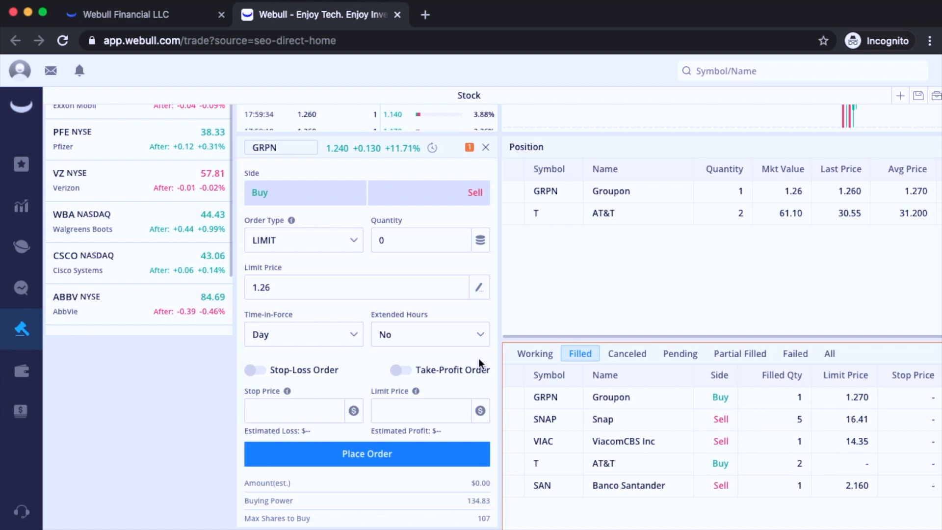
mouse_move(442, 218)
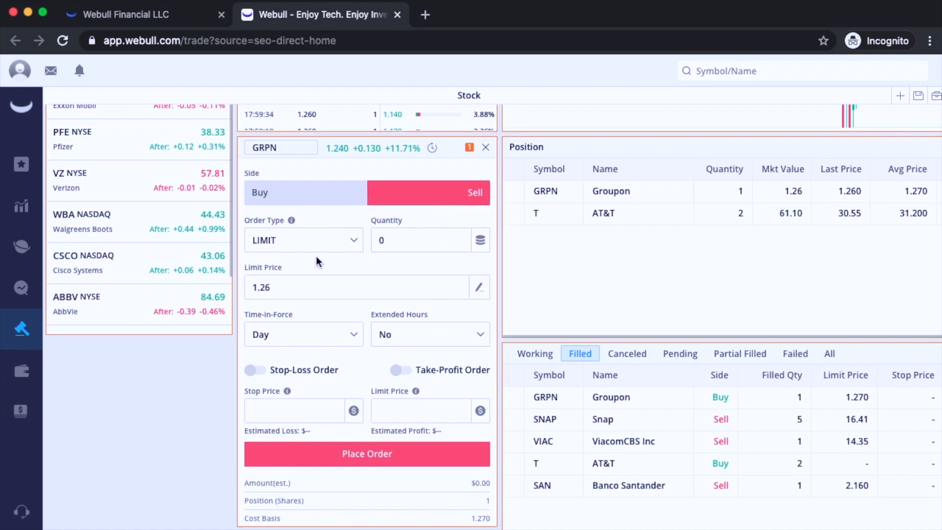
- Set the sell ticket to 1 share at 1.25 limit, GTC with extended hours
click(421, 240)
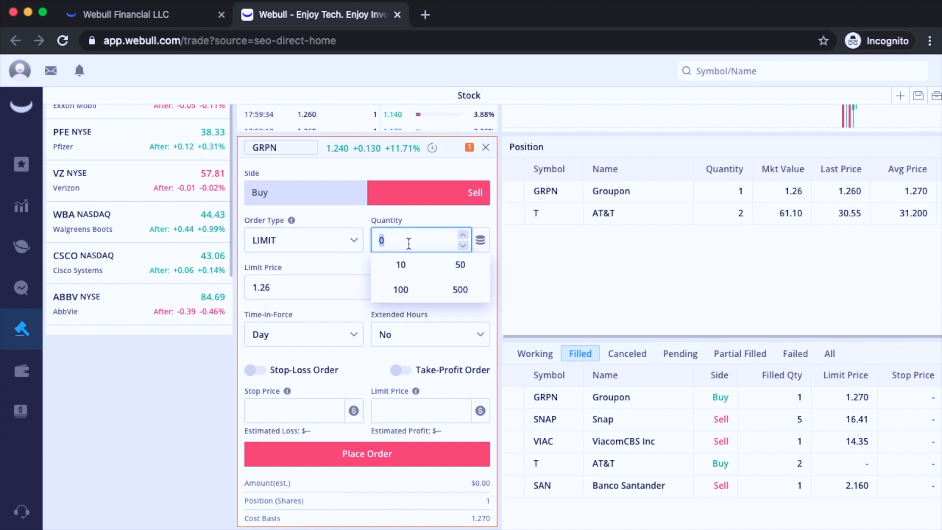
text(1)
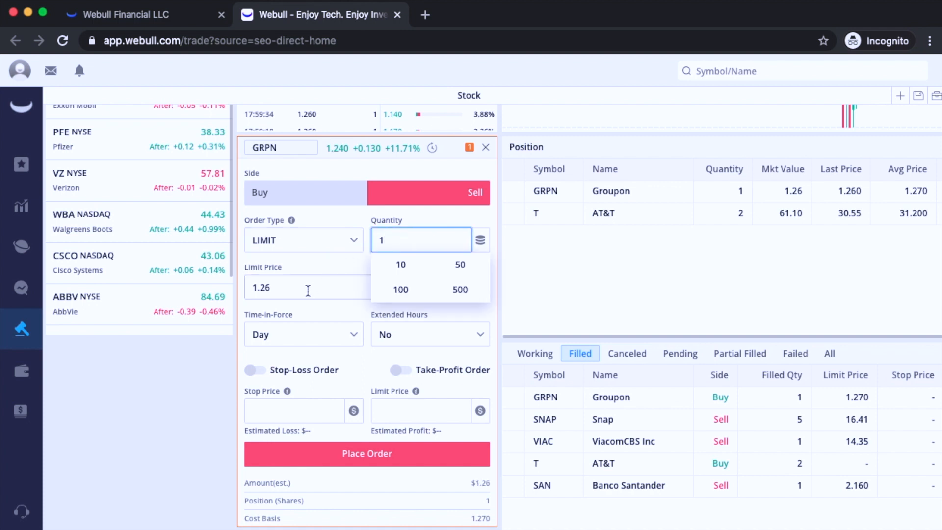
click(461, 293)
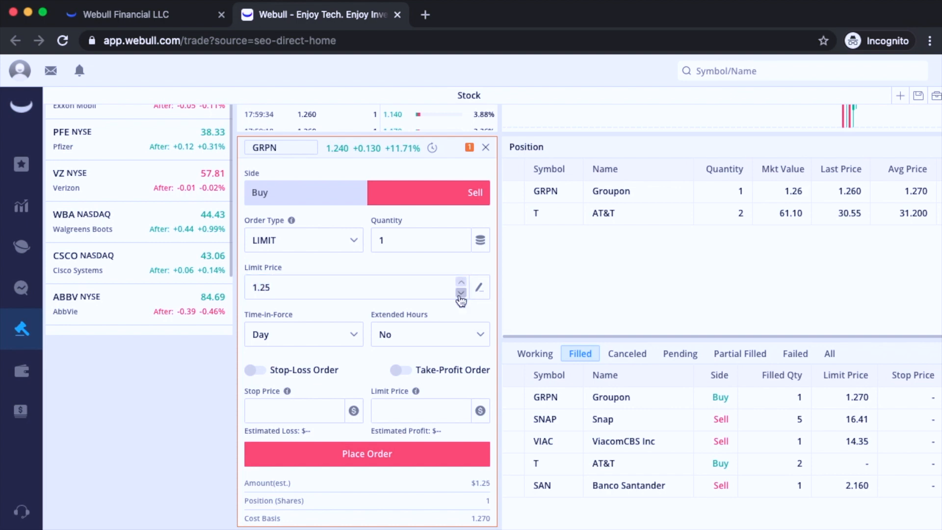
mouse_move(323, 277)
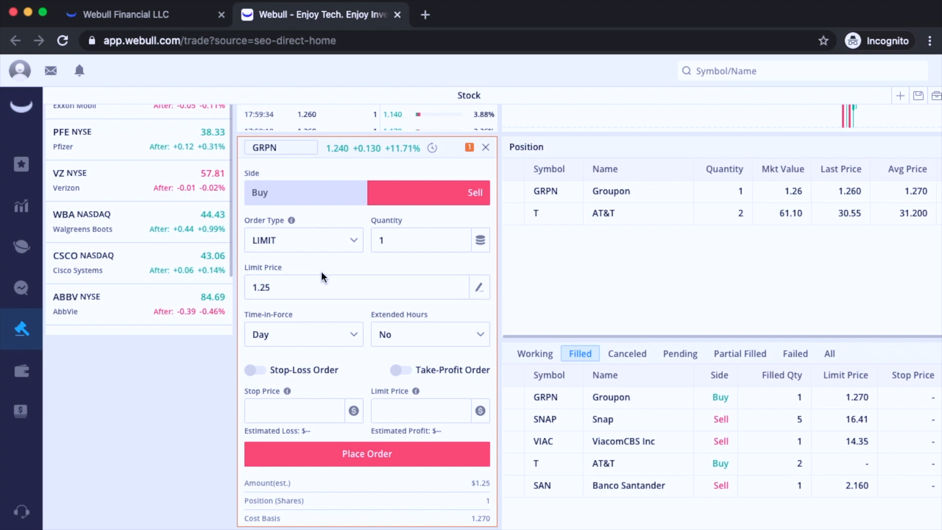
mouse_move(330, 275)
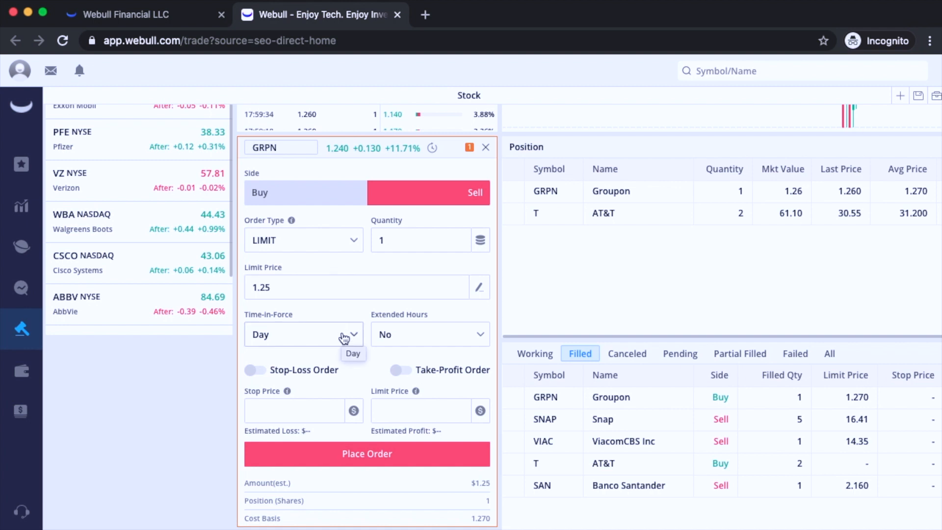
click(303, 333)
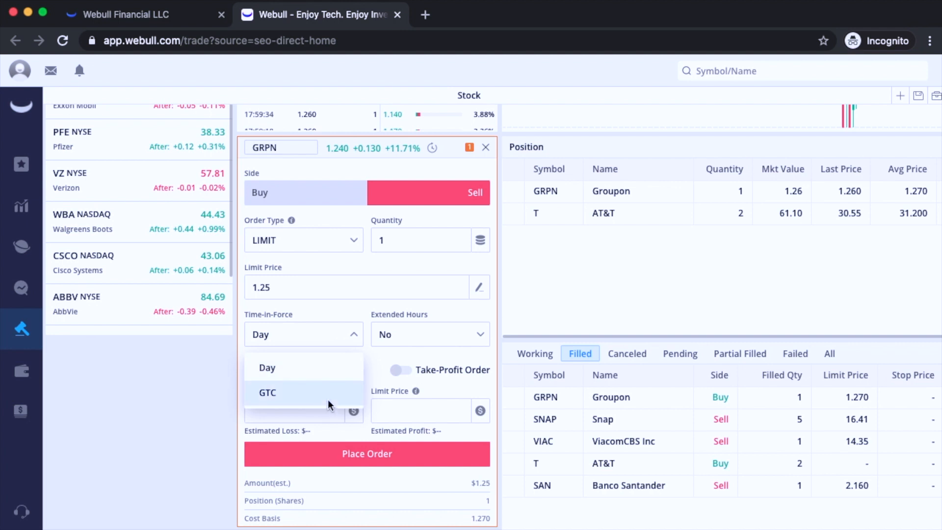
click(267, 393)
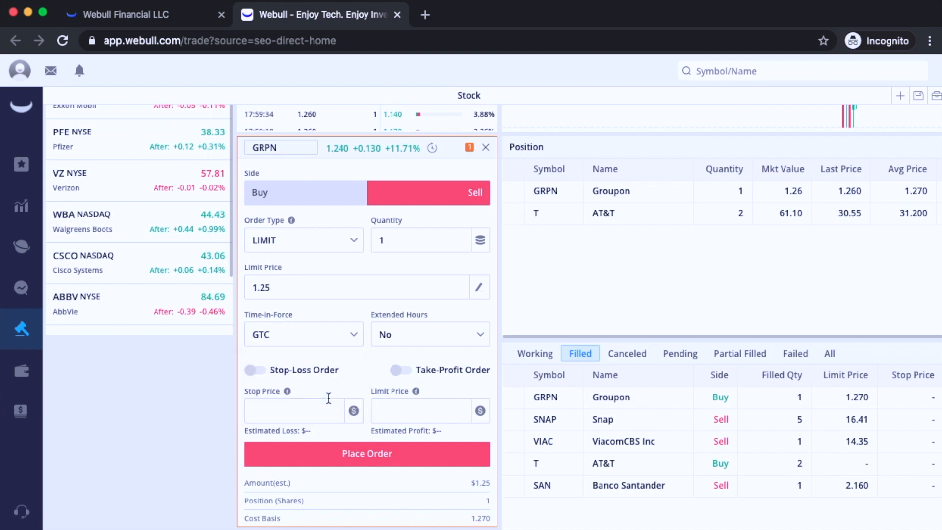
click(428, 333)
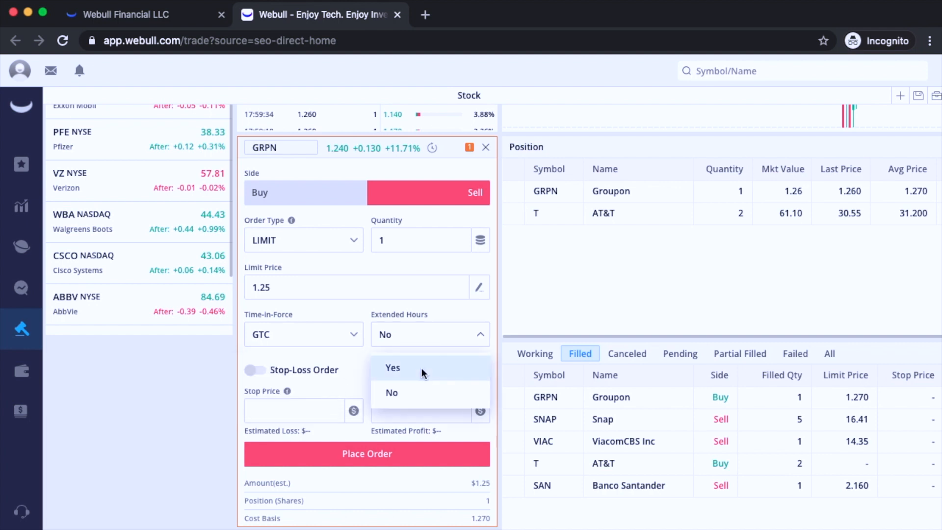
click(392, 368)
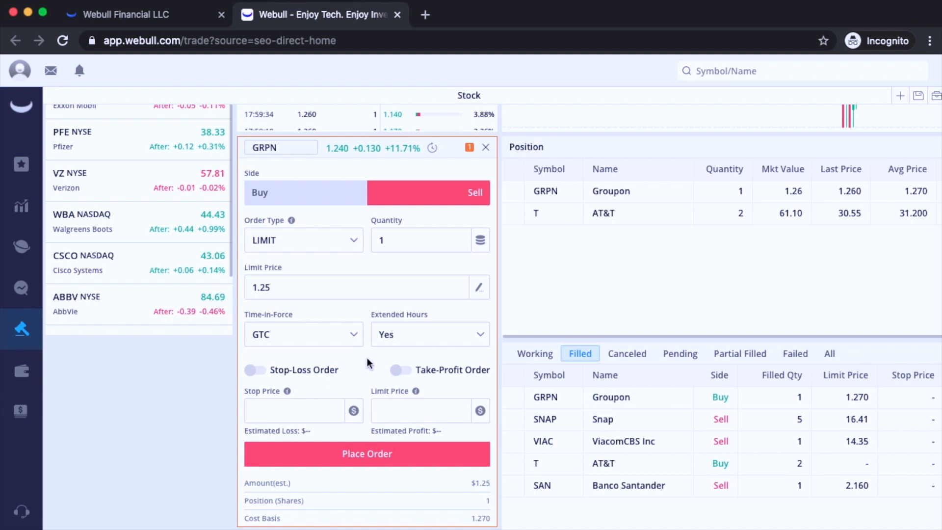
mouse_move(347, 478)
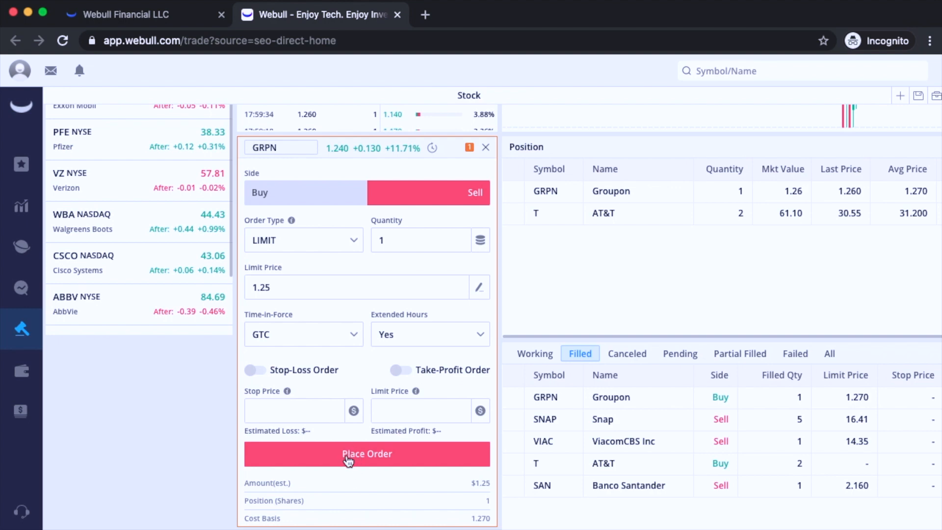
- Place and confirm the 1-share GRPN limit sell at 1.25
click(365, 453)
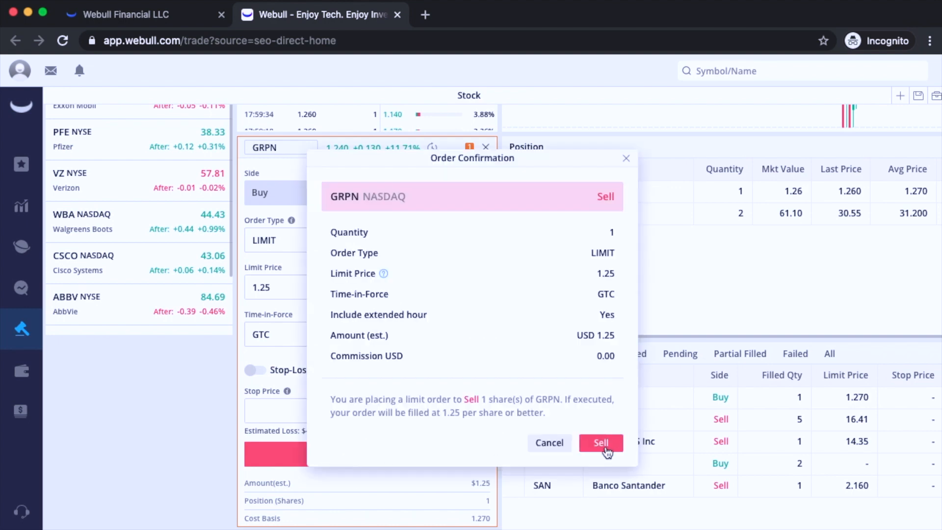
click(600, 442)
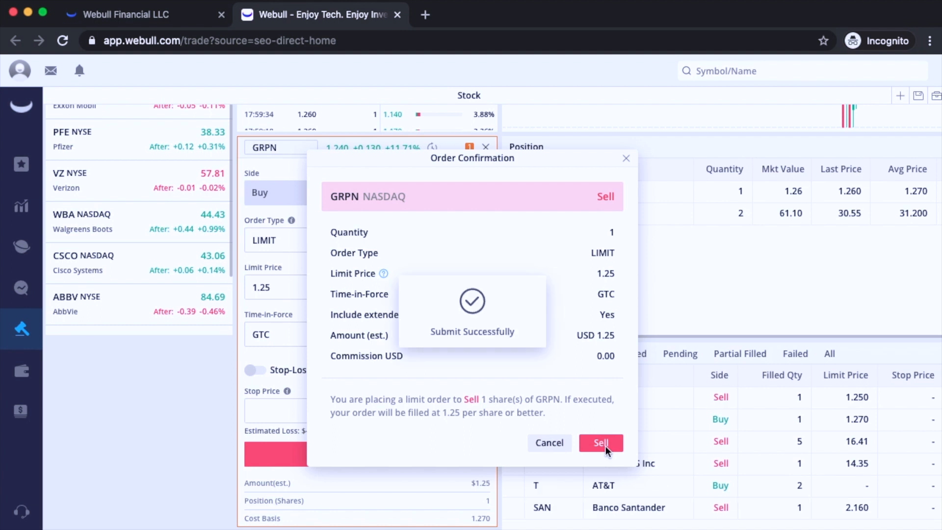
click(601, 443)
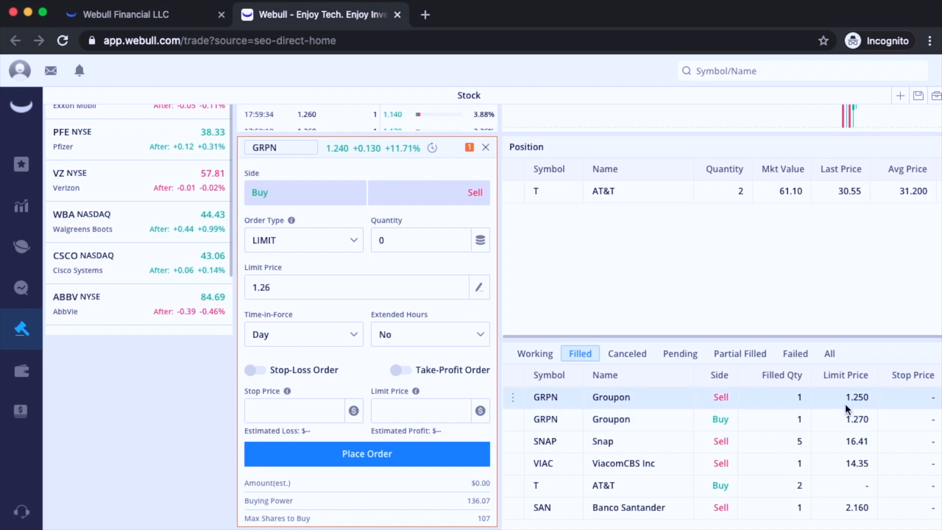
mouse_move(844, 410)
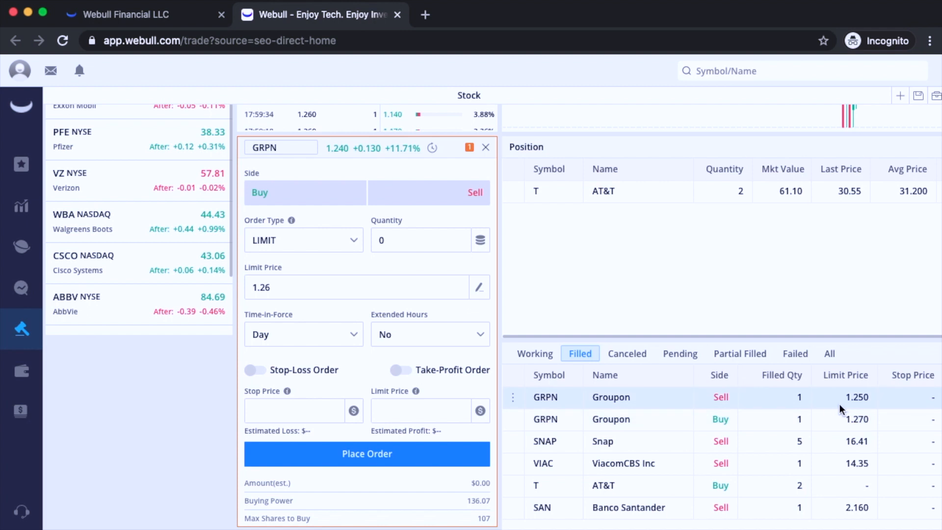